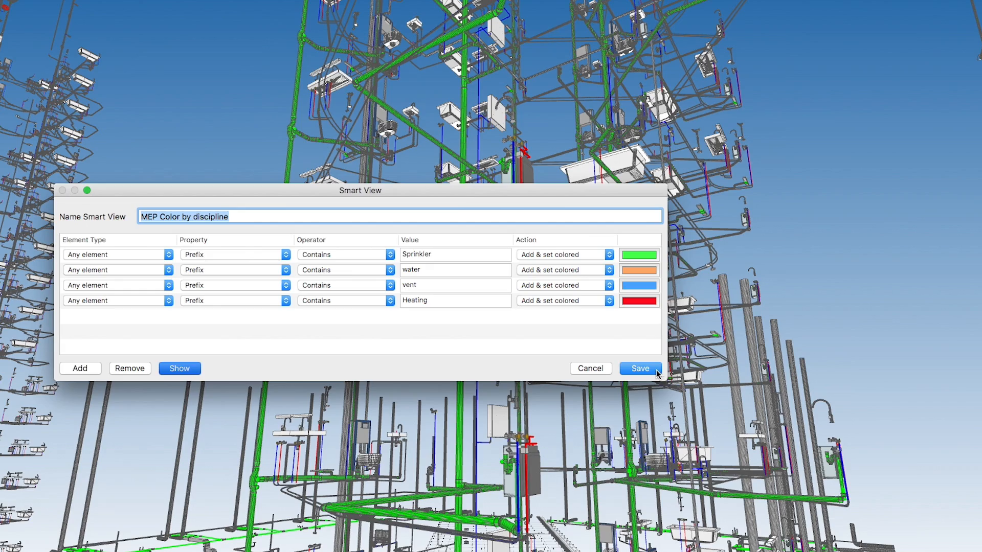
# Save the MEP Color by discipline view and apply the 6-story fire-rating view to colour walls.
pyautogui.click(639, 368)
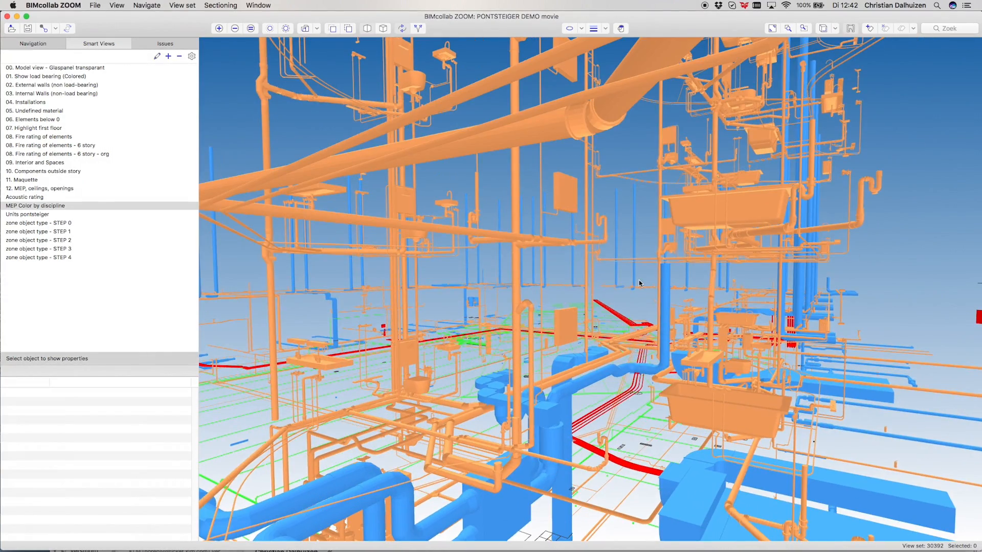
pyautogui.click(54, 145)
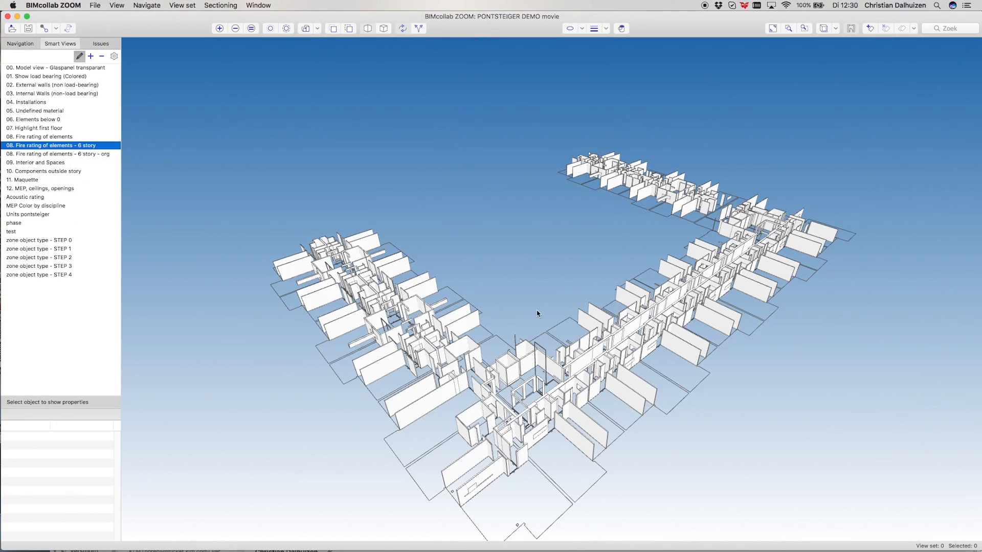
pyautogui.click(39, 137)
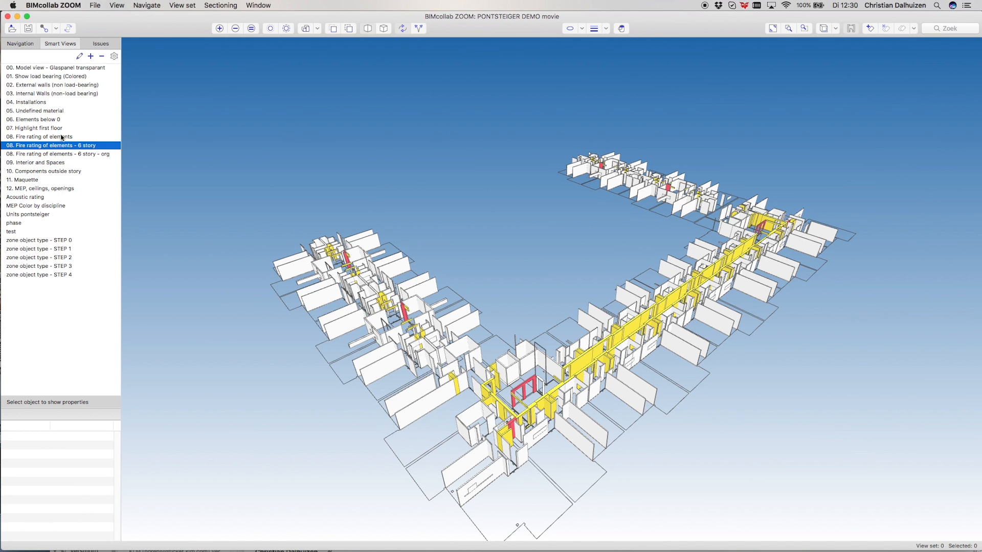
# Apply the zone object type STEP 0, STEP 2 and STEP 4 views in turn to colour the zones.
pyautogui.click(39, 222)
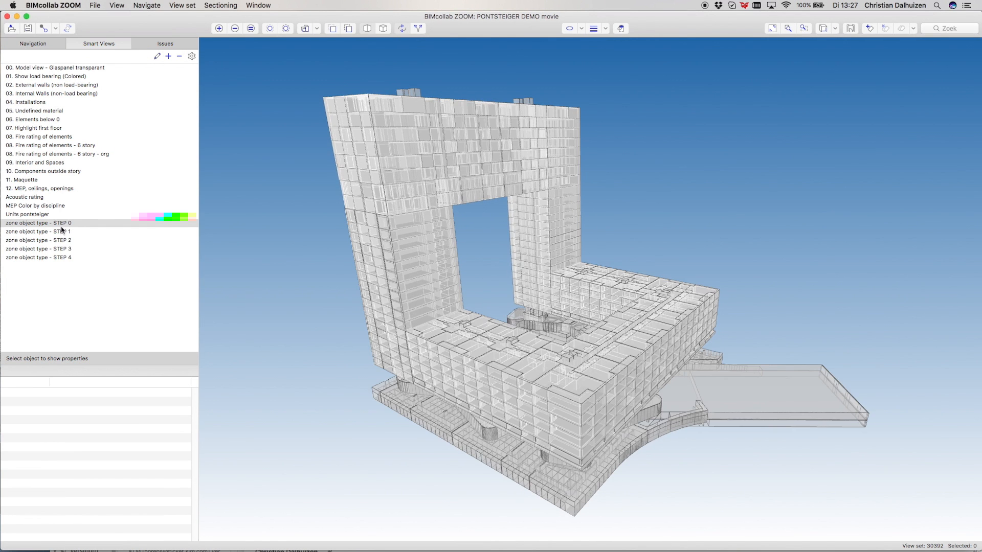
pyautogui.click(39, 241)
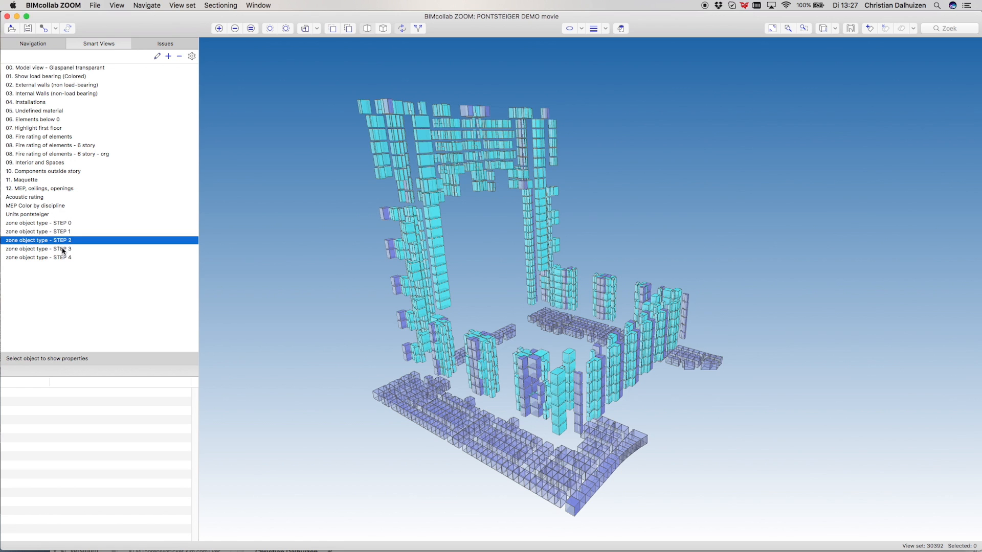
pyautogui.click(38, 257)
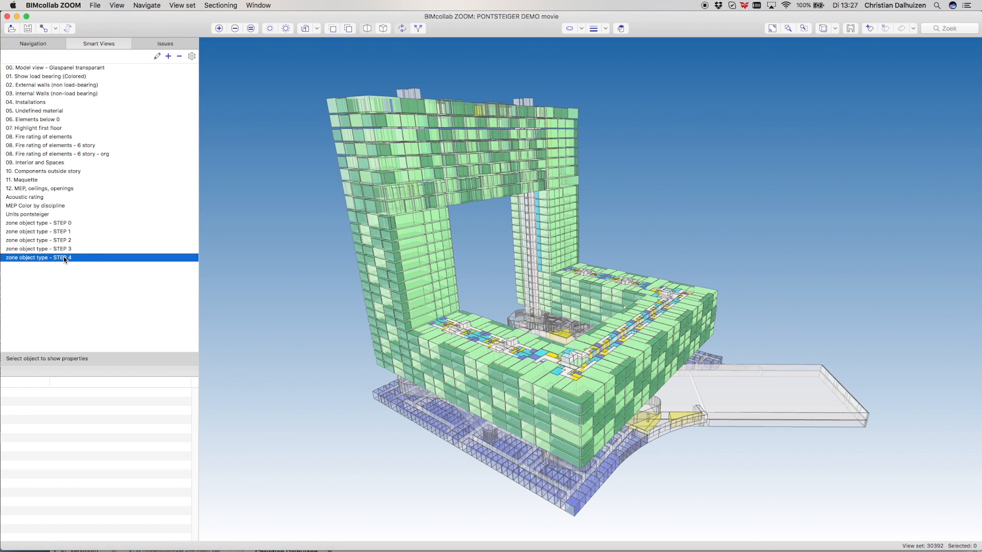
pyautogui.click(165, 43)
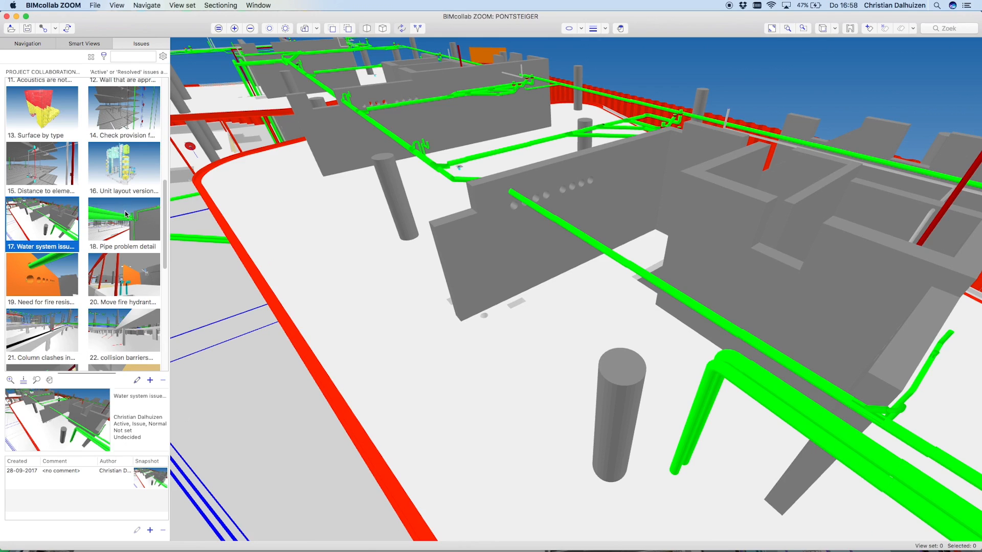
# Review the Pipe problem detail issue and enlarge its snapshot of green pipes penetrating a wall.
pyautogui.click(123, 224)
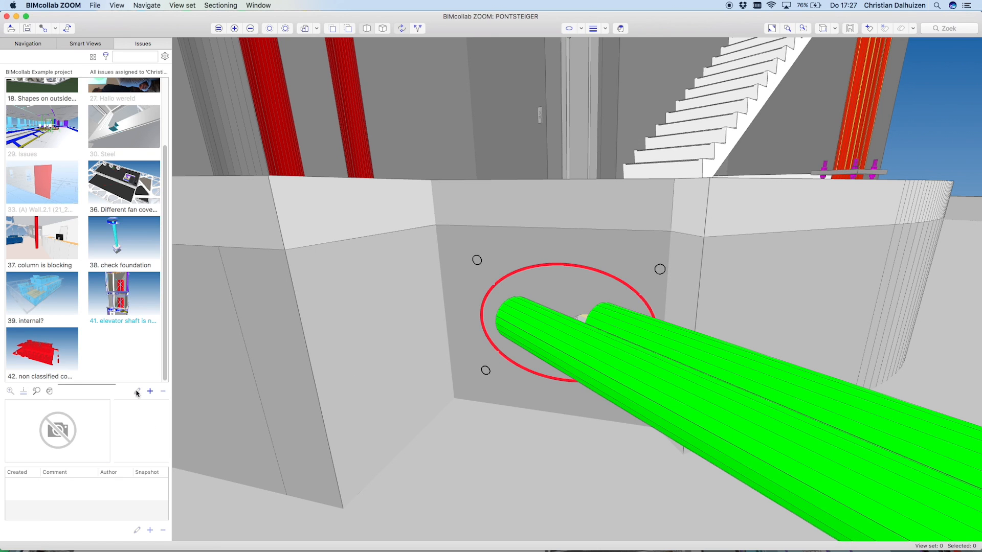
pyautogui.click(149, 391)
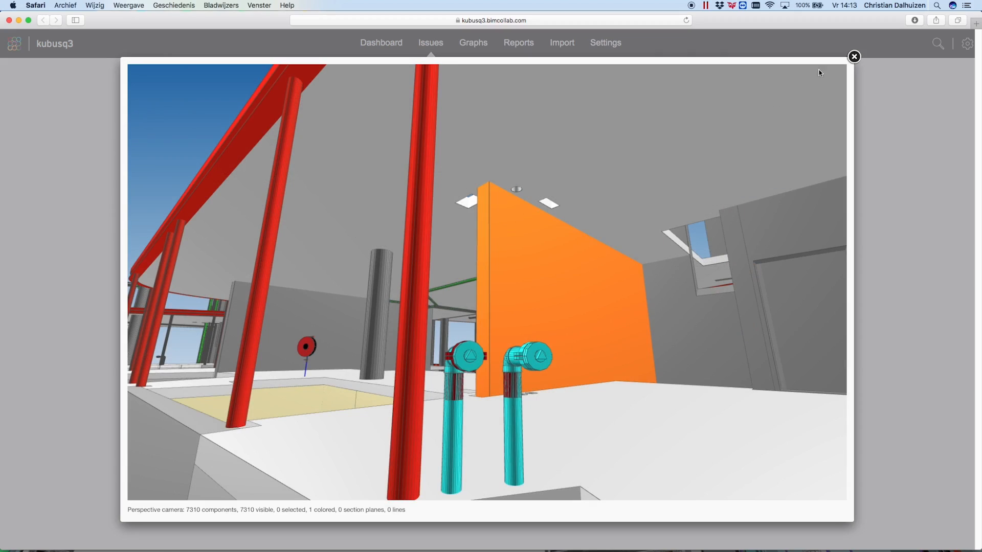
# Close the enlarged snapshot and step to issue 22, collision barriers needed in parking.
pyautogui.click(854, 57)
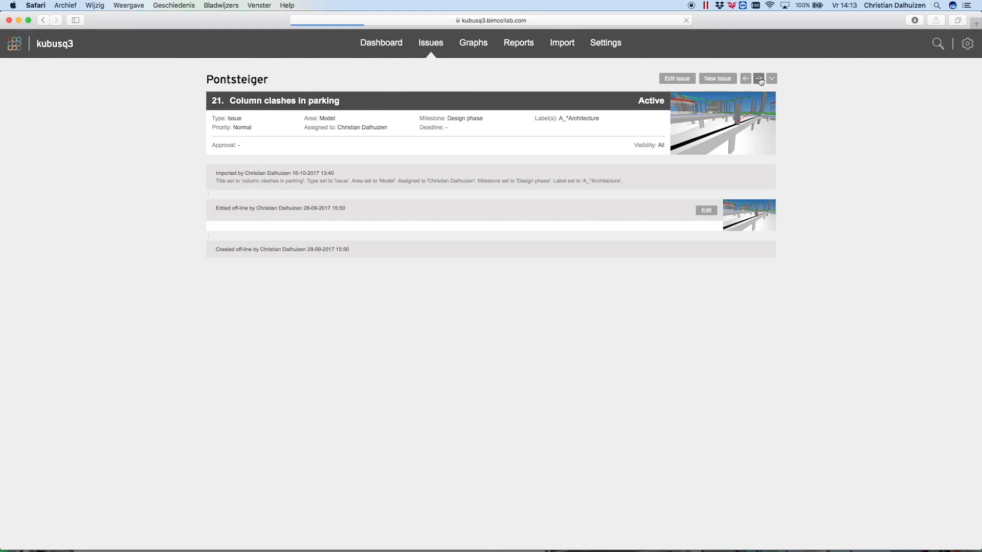
pyautogui.click(759, 79)
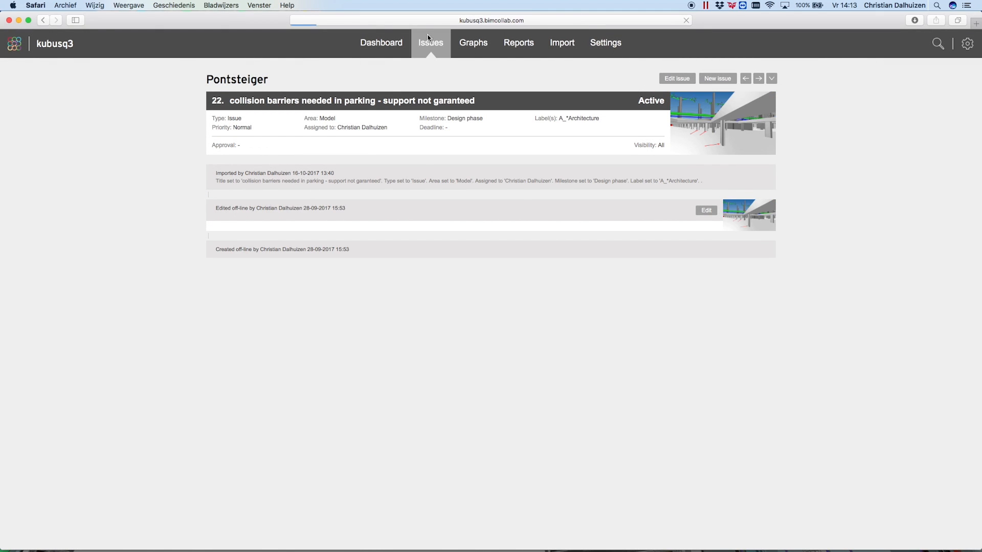